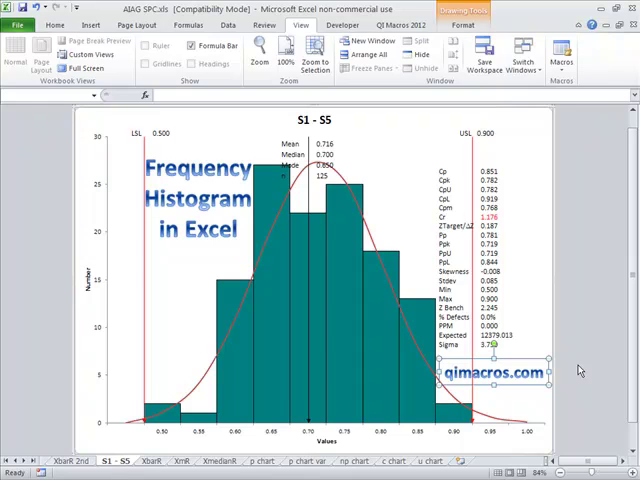
# - Switch to the XbarR sheet holding the S1–S5 bend clip gap measurements
pyautogui.click(160, 460)
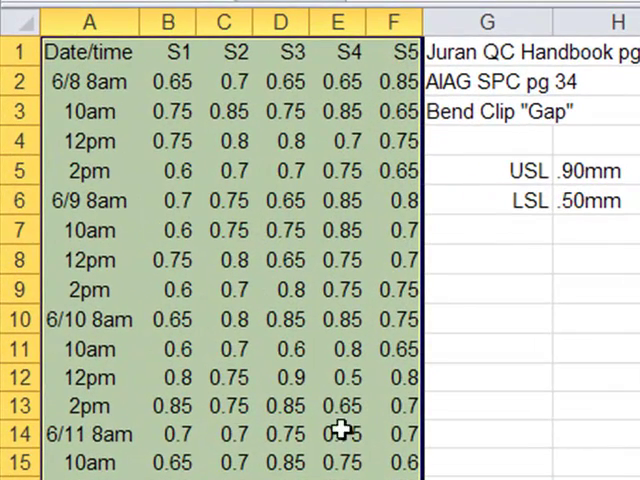
pyautogui.moveTo(190, 120)
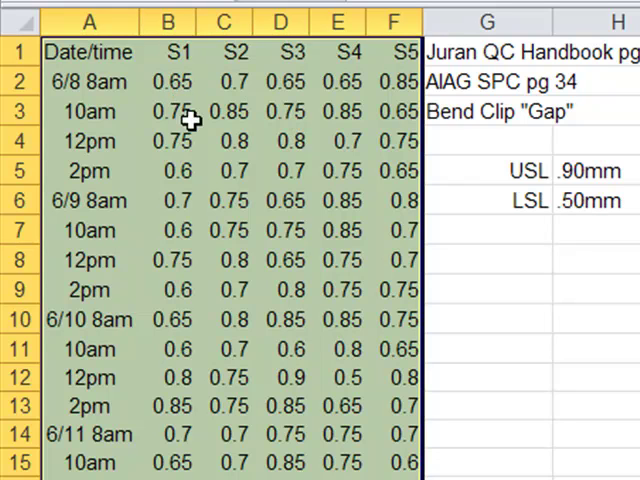
pyautogui.moveTo(265, 127)
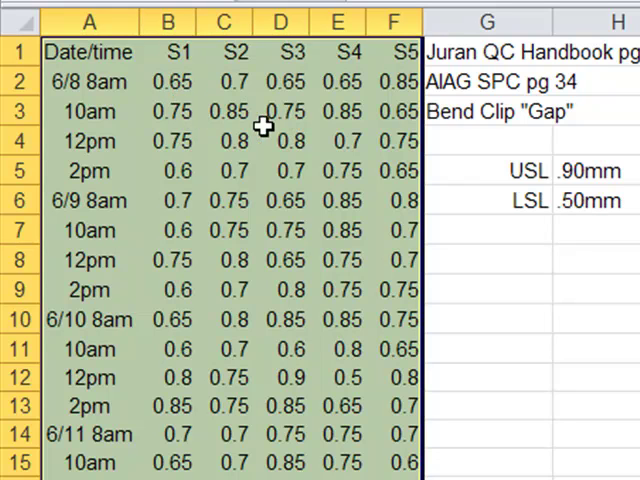
# - Open the QI Macros Frequency & DotPlot chart options for the A1:F26 data
pyautogui.scroll(-3)
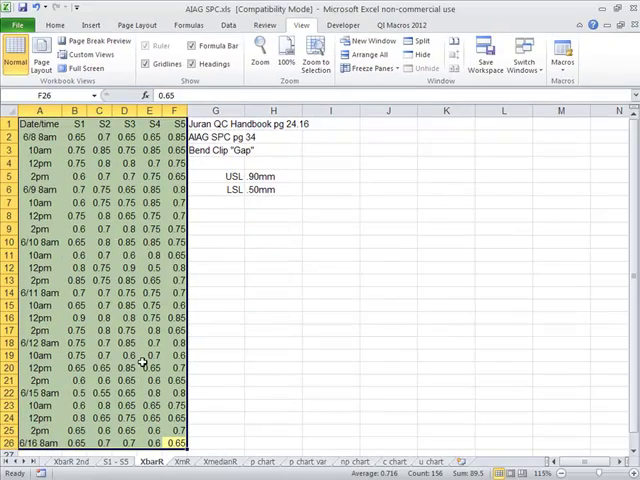
pyautogui.click(168, 440)
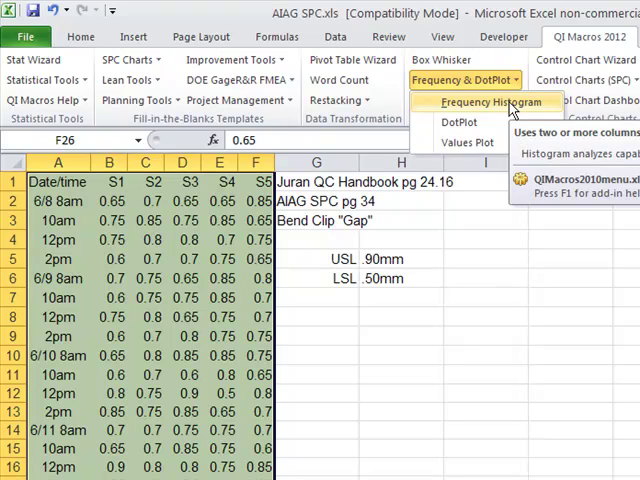
# - Create a Histogram with Cp Cpk using USL 0.9 and LSL 0.5
pyautogui.click(491, 101)
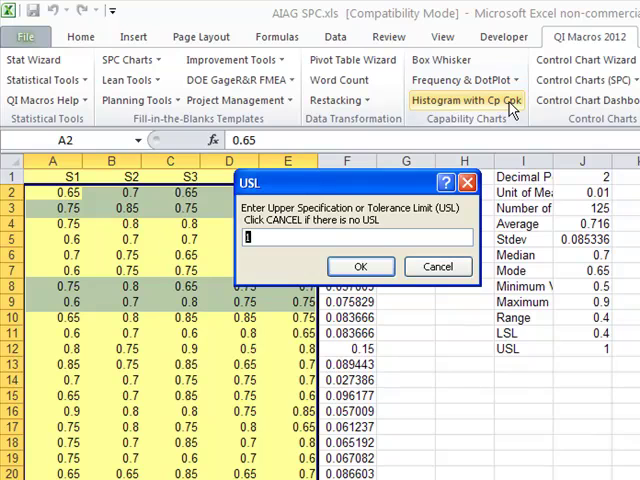
pyautogui.write('.9')
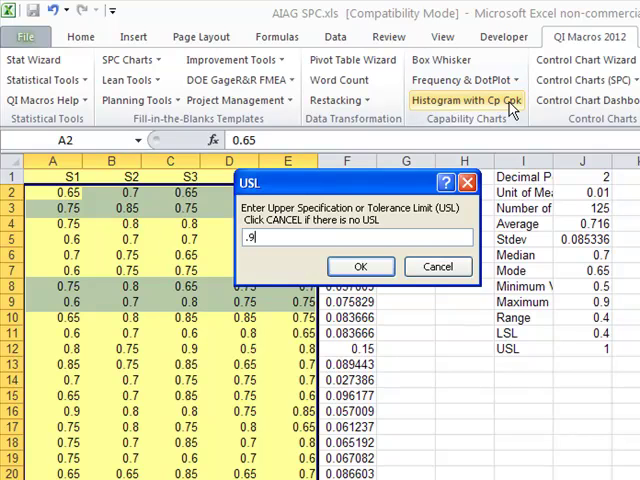
pyautogui.click(360, 266)
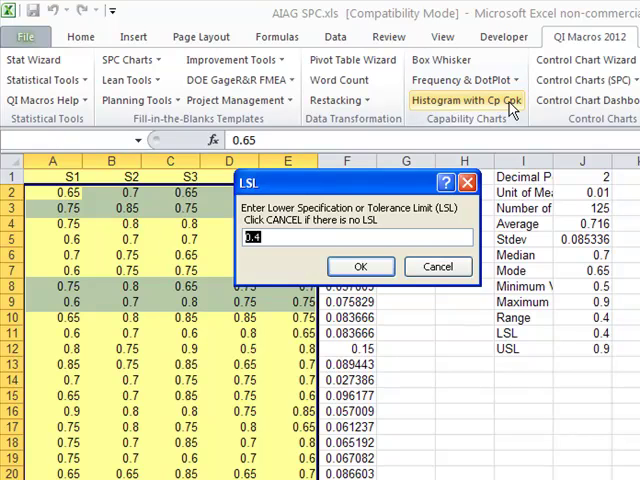
pyautogui.click(360, 266)
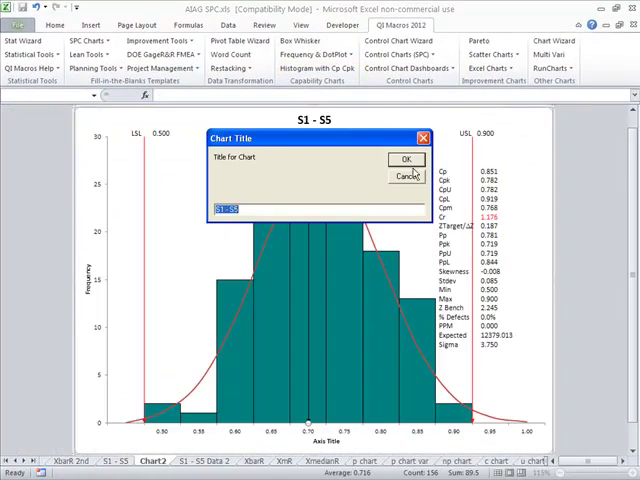
# - Accept 'S1 - S5' as chart title and 'Number' as the vertical axis title
pyautogui.click(405, 159)
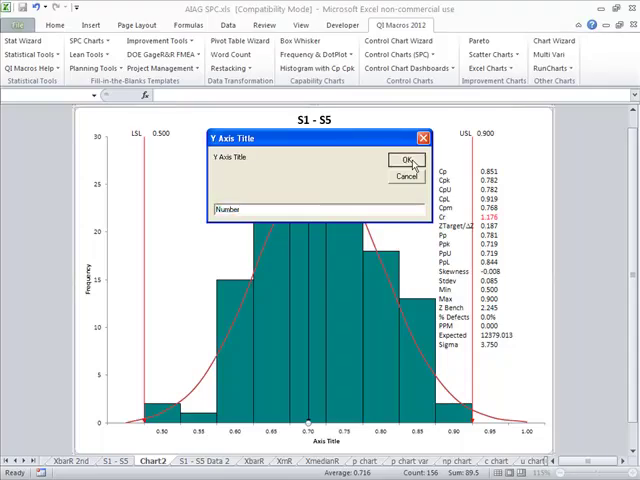
pyautogui.click(407, 160)
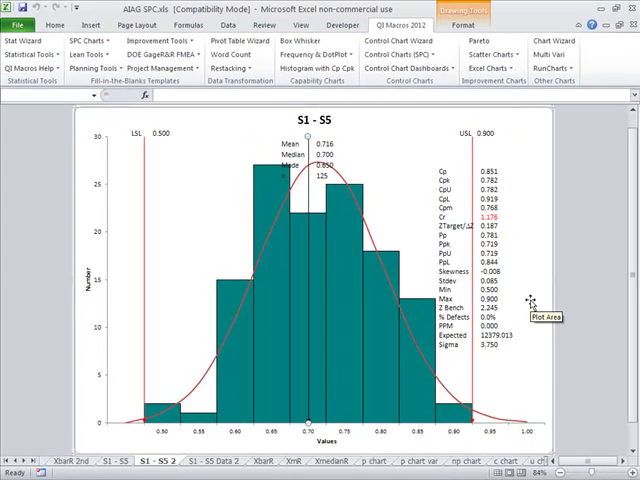
pyautogui.moveTo(530, 298)
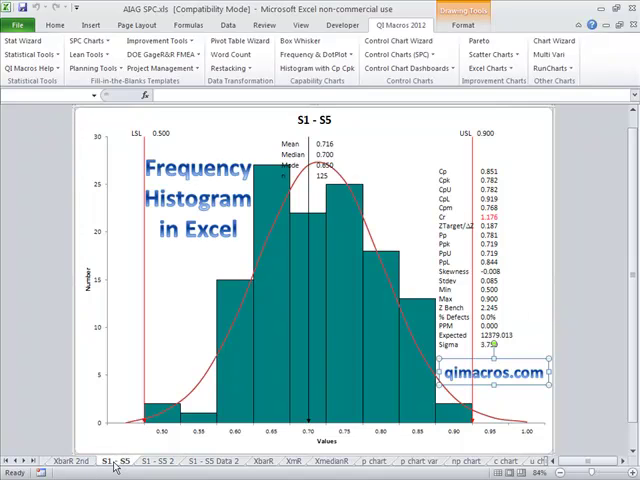
pyautogui.moveTo(55, 350)
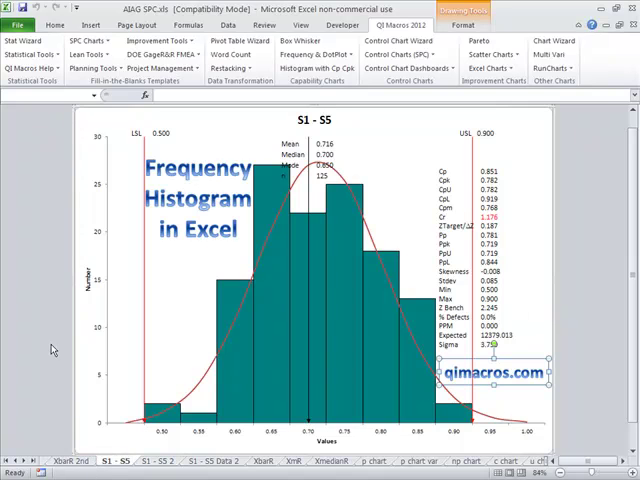